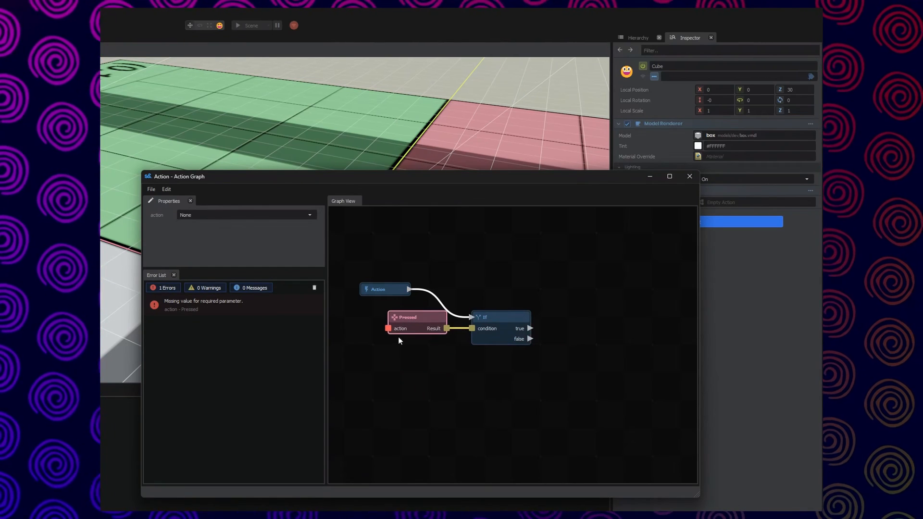
Set the Pressed node's action to attack1 and view the Action node's properties.
{"action": "left_click", "coordinate": [245, 215]}
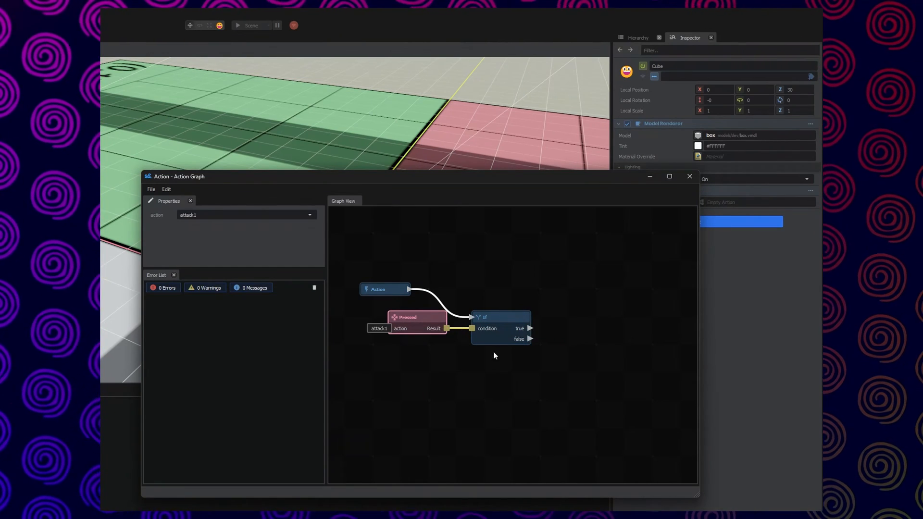
{"action": "left_click", "coordinate": [384, 289]}
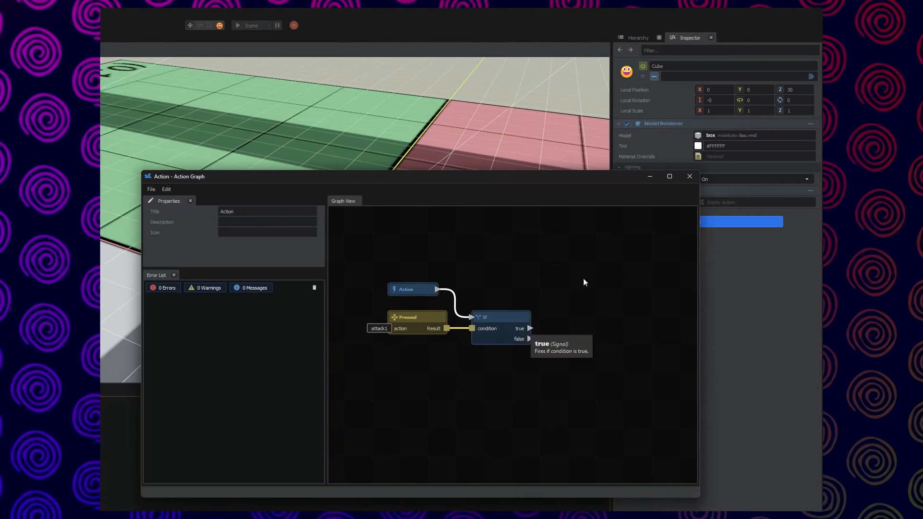
{"action": "type", "text": "game"}
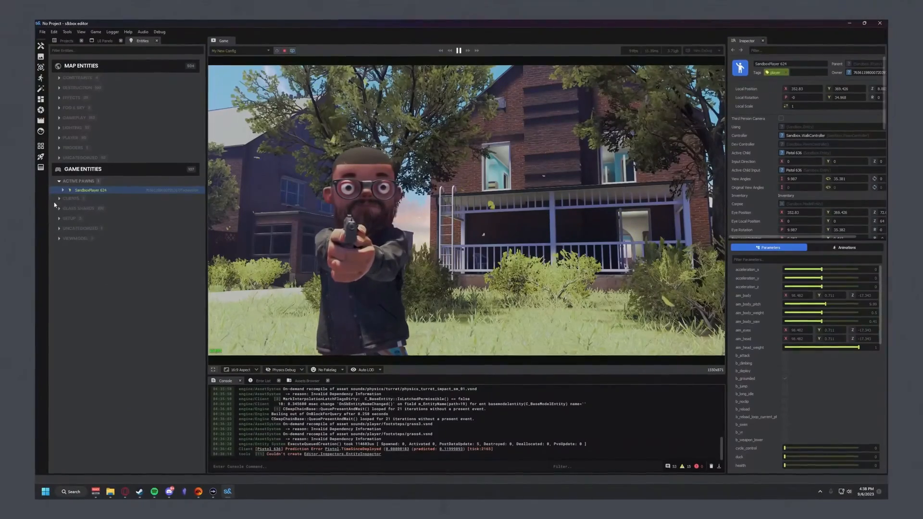
Select SandboxPlayer under Active Pawns in the Entities panel to inspect it.
{"action": "left_click", "coordinate": [58, 215]}
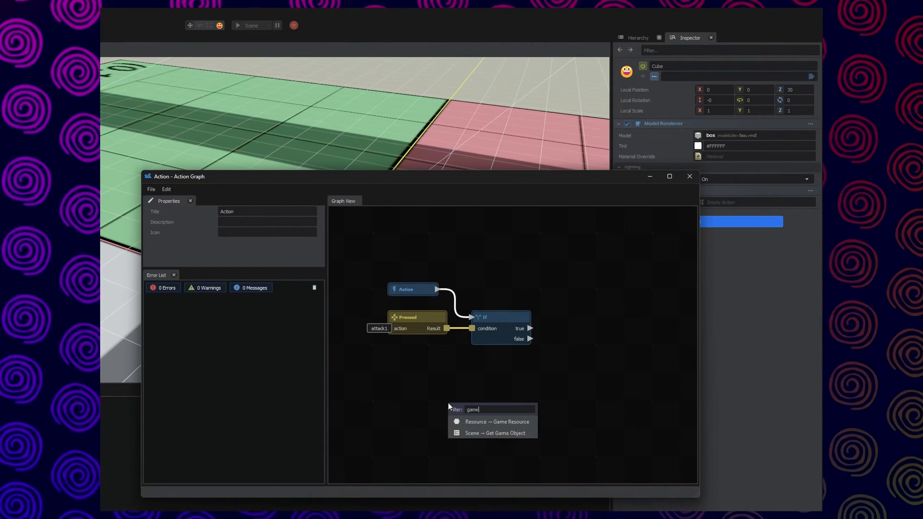
Open the Graph View node picker to list game nodes.
{"action": "left_click", "coordinate": [496, 433]}
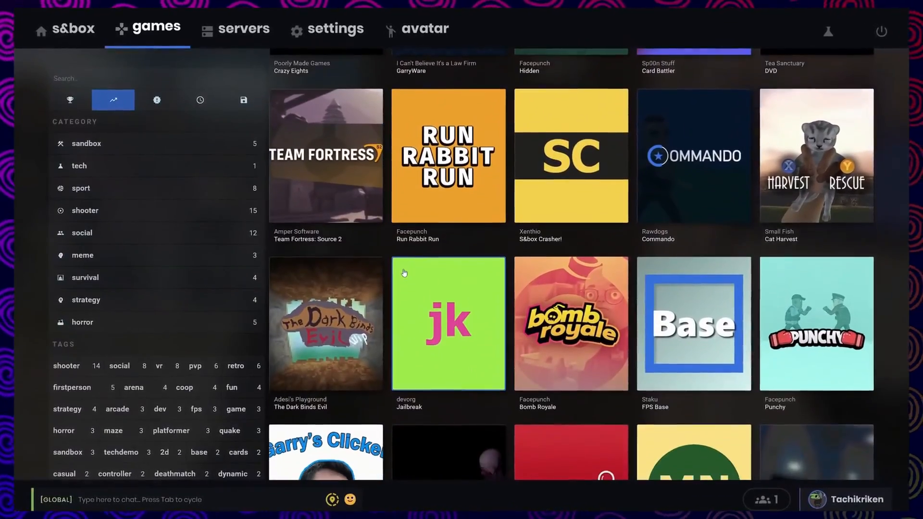
Scroll down through the community game tiles.
{"action": "scroll", "scroll_direction": "down", "scroll_amount": 3}
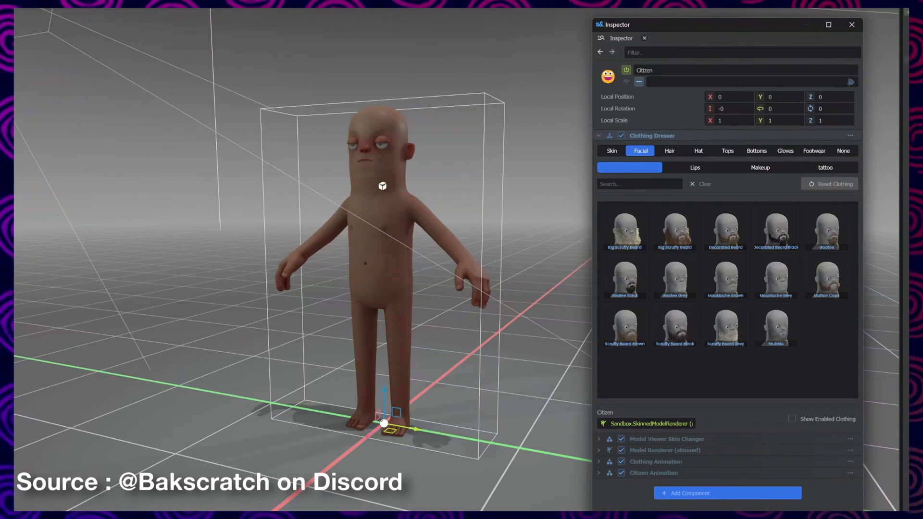
Search 'fish' in the Clothing Dresser to isolate the Fisherman Jumpsuit.
{"action": "type", "text": "fish"}
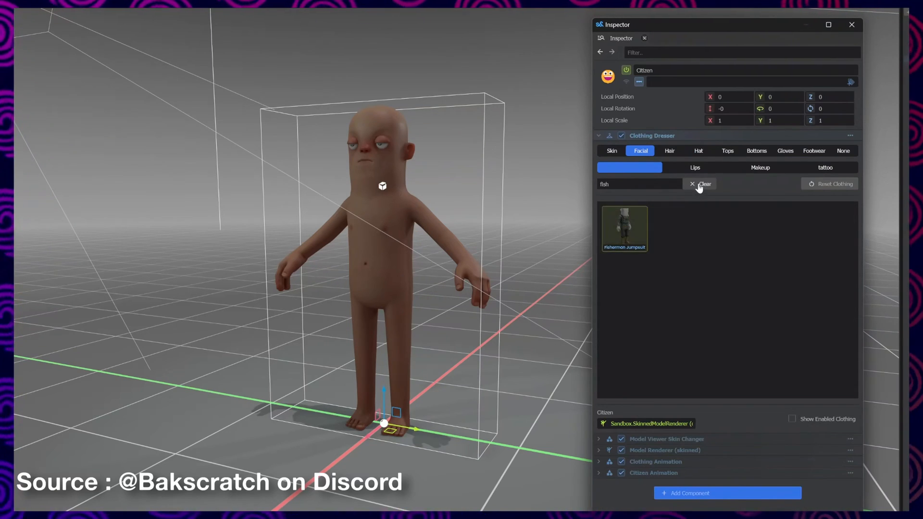